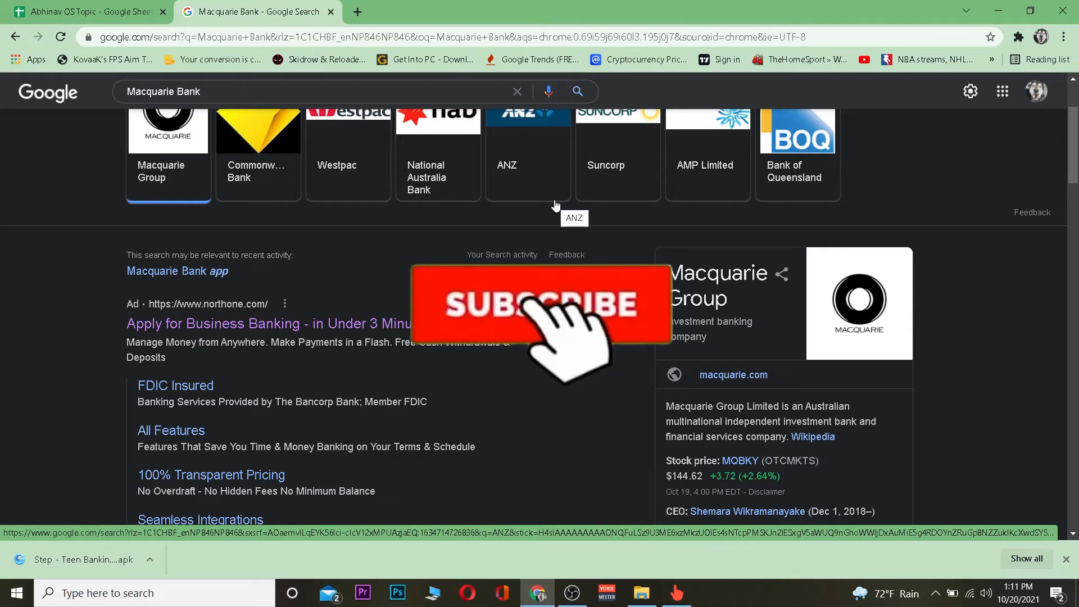
Go from the Macquarie Bank search results to the official macquarie.com homepage.
left_click(540, 306)
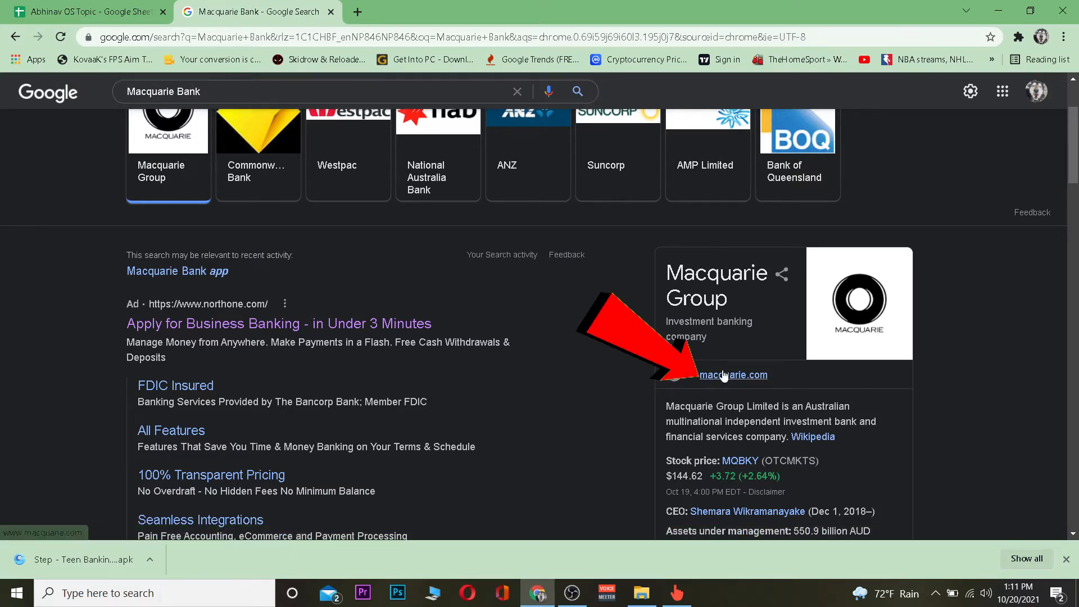
left_click(733, 375)
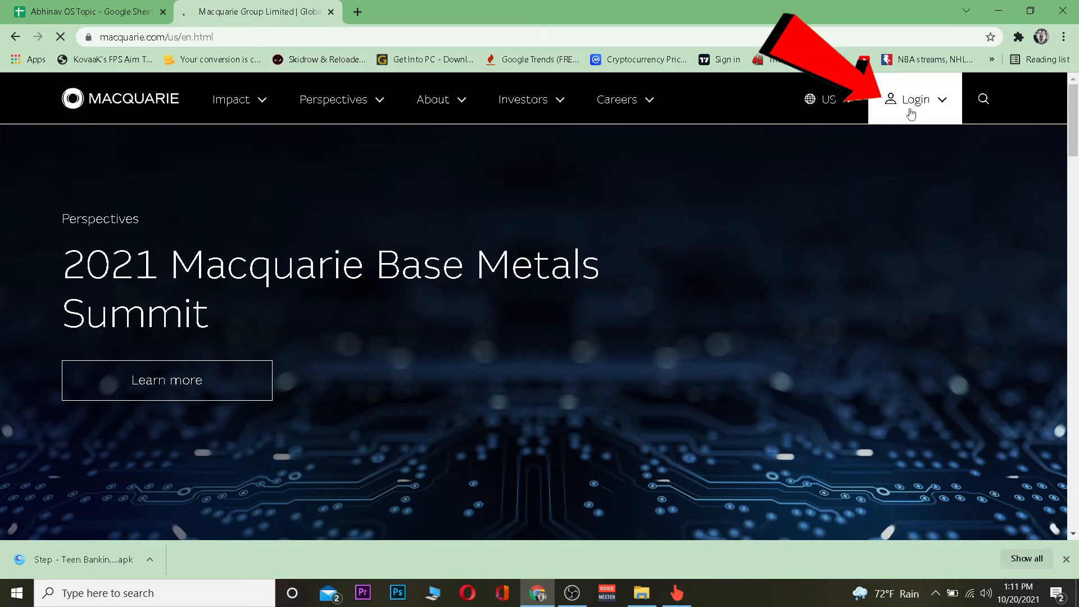
Reach the Macquarie Bank login page via Login and Personal and business customers.
left_click(913, 99)
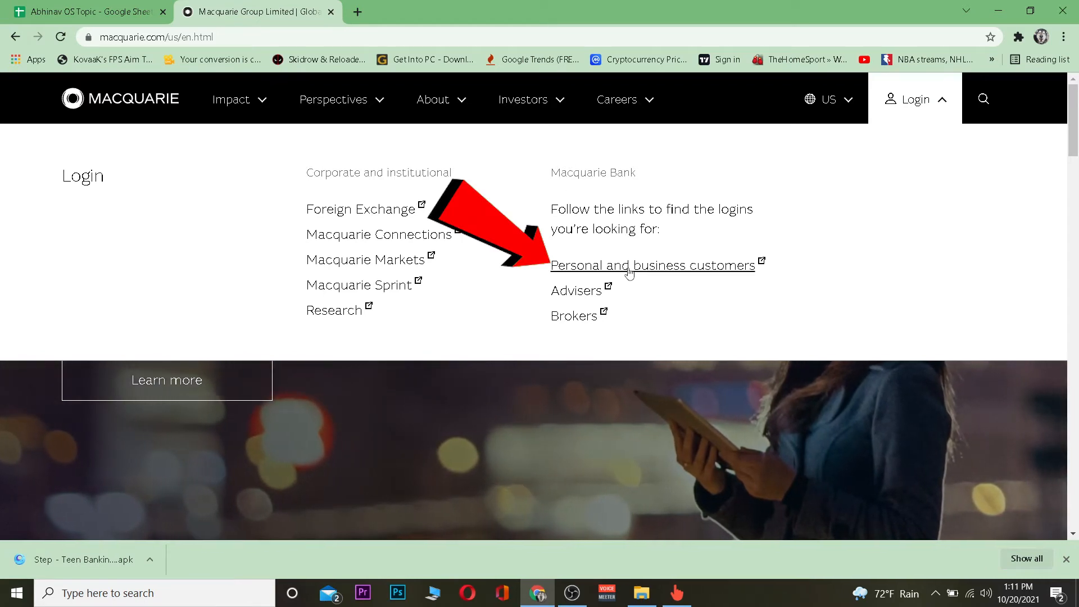
left_click(653, 265)
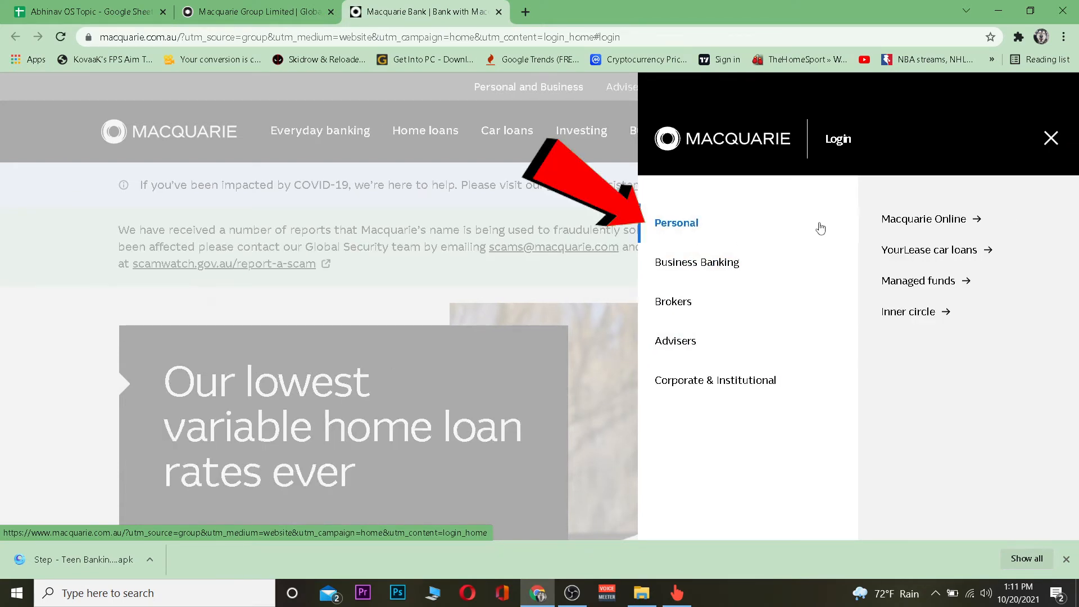
Choose Personal and go to the Macquarie Online sign-in form.
left_click(928, 250)
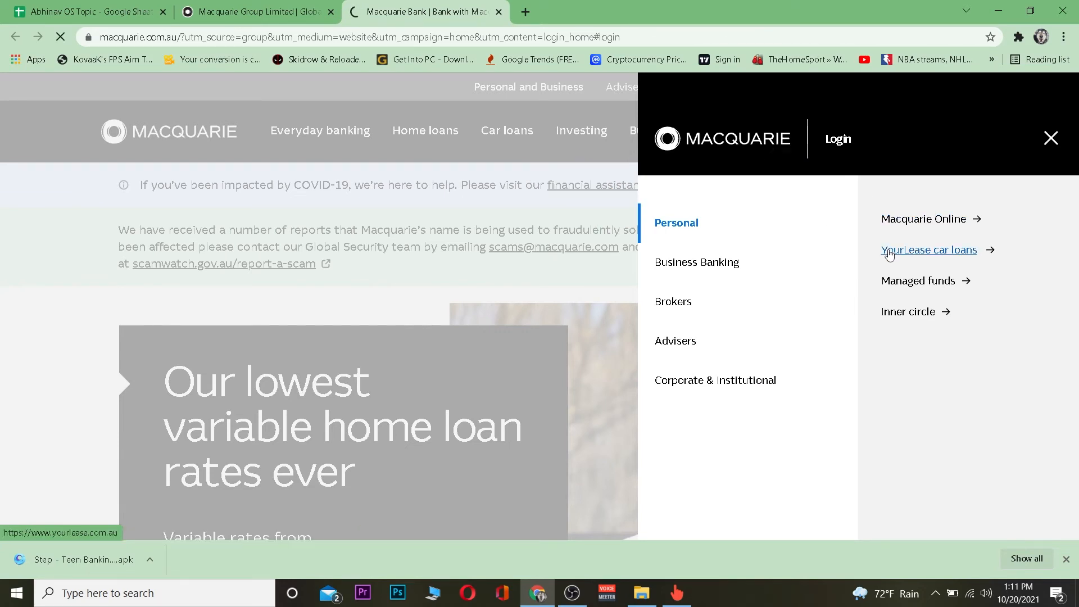
left_click(925, 219)
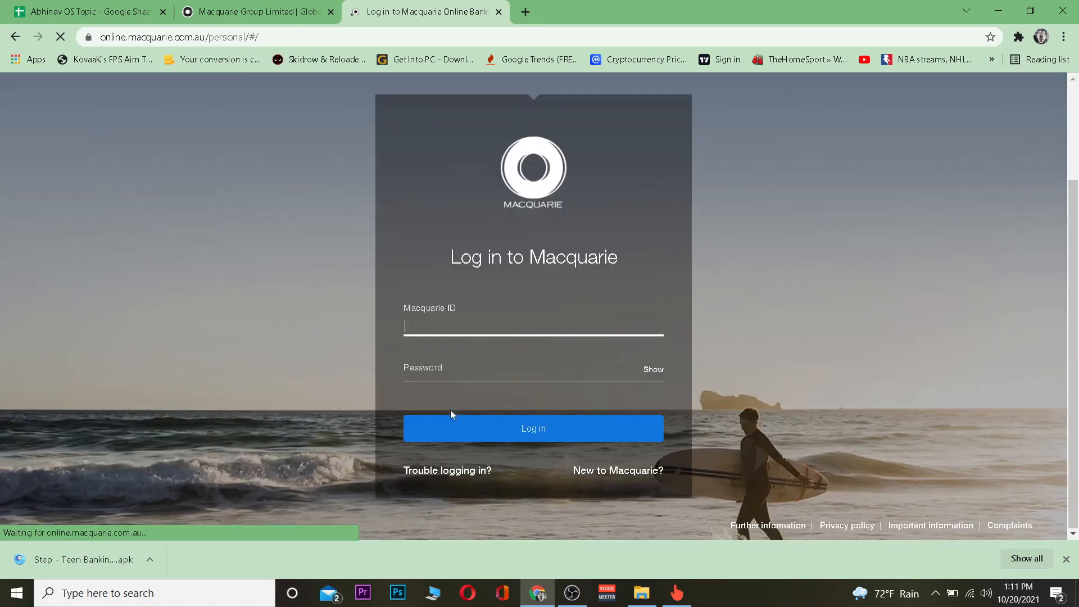
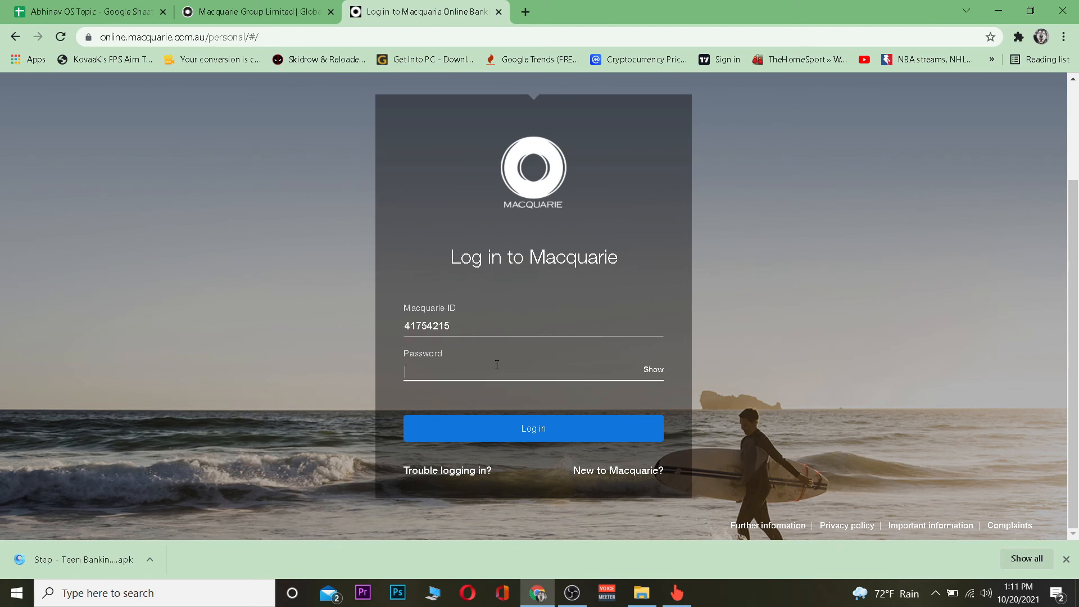
type("password")
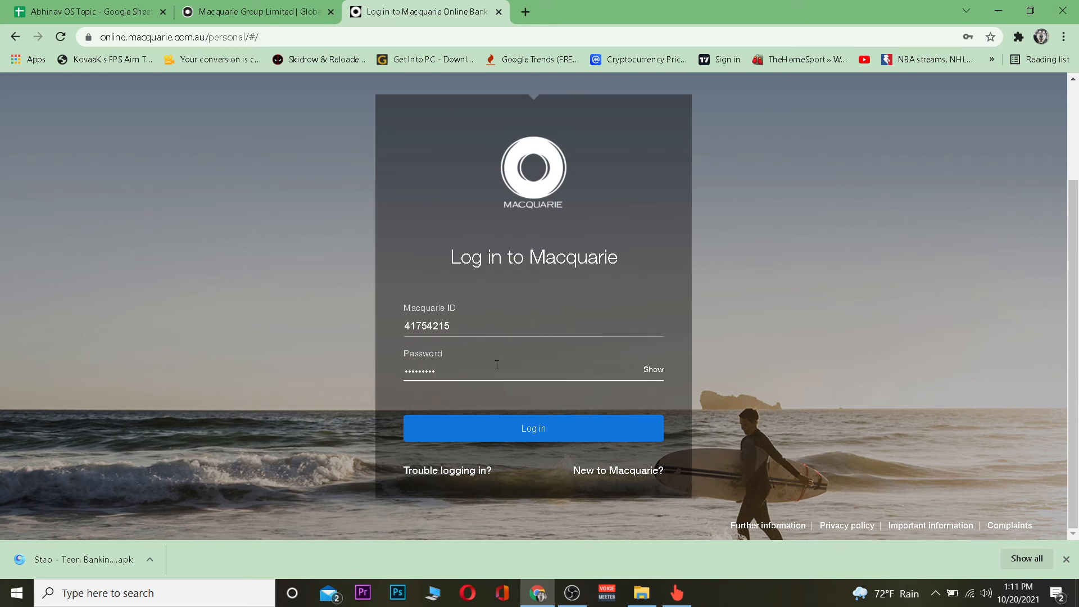